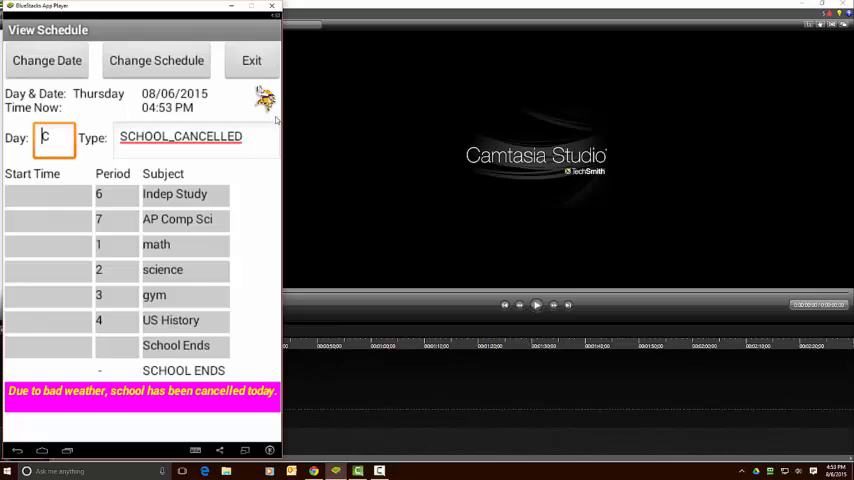
# Step: Open the Configure Schedule screen listing seven periods with subjects and teachers
pyautogui.click(156, 60)
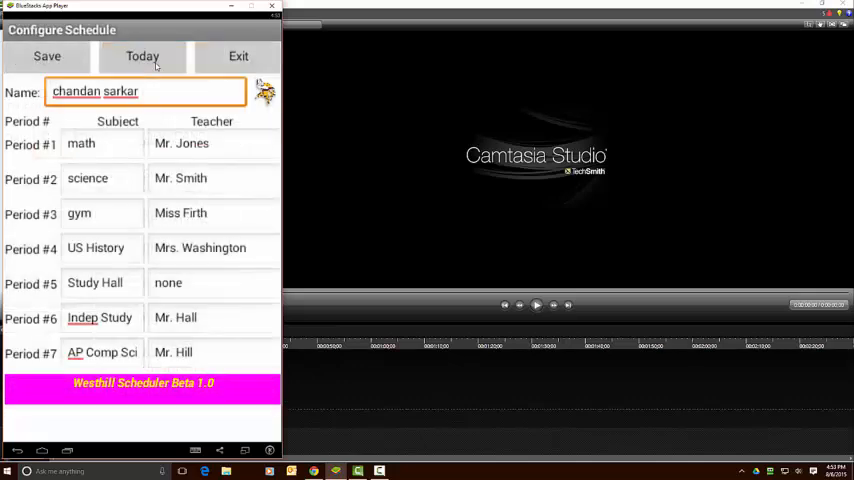
pyautogui.moveTo(160, 103)
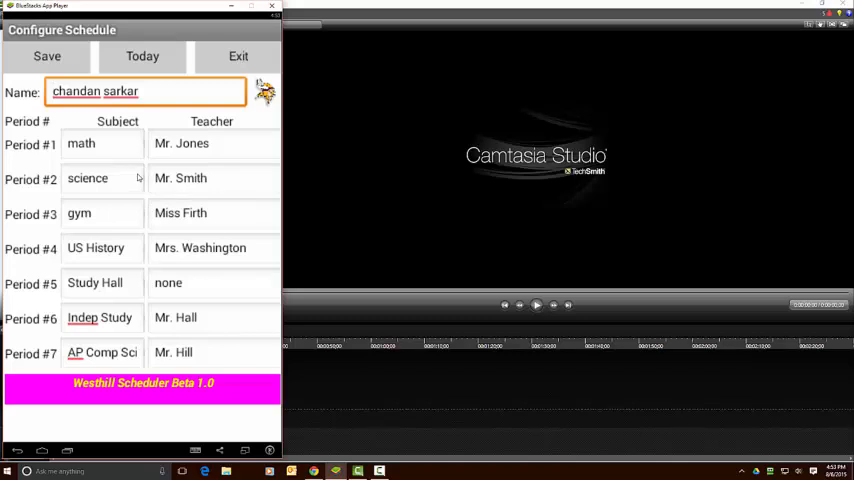
pyautogui.moveTo(126, 147)
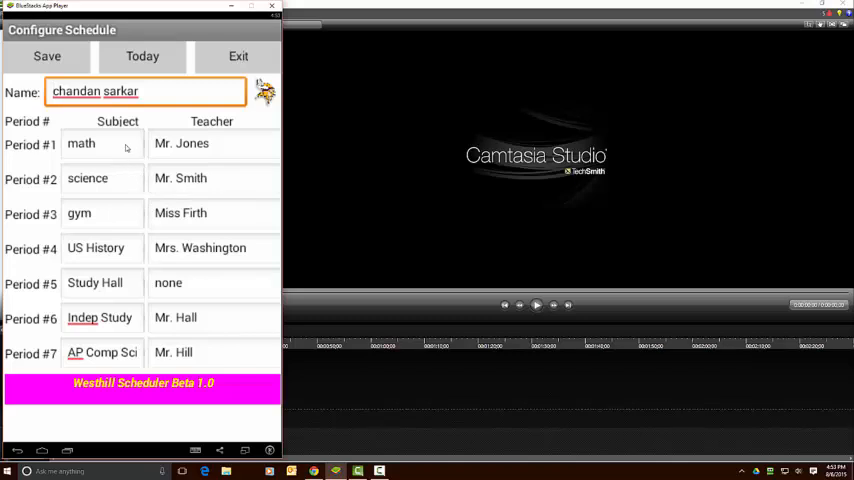
pyautogui.moveTo(133, 244)
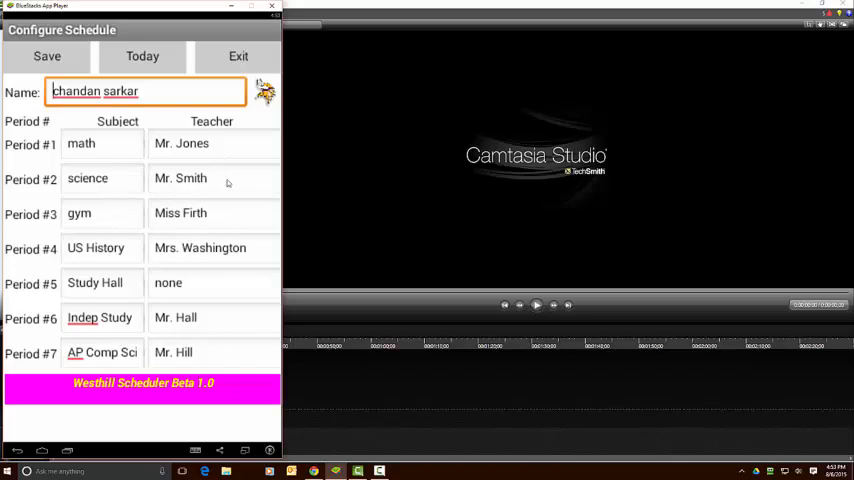
# Step: Return to the daily view showing Thursday 08/06/2015, Day C, school cancelled
pyautogui.click(46, 56)
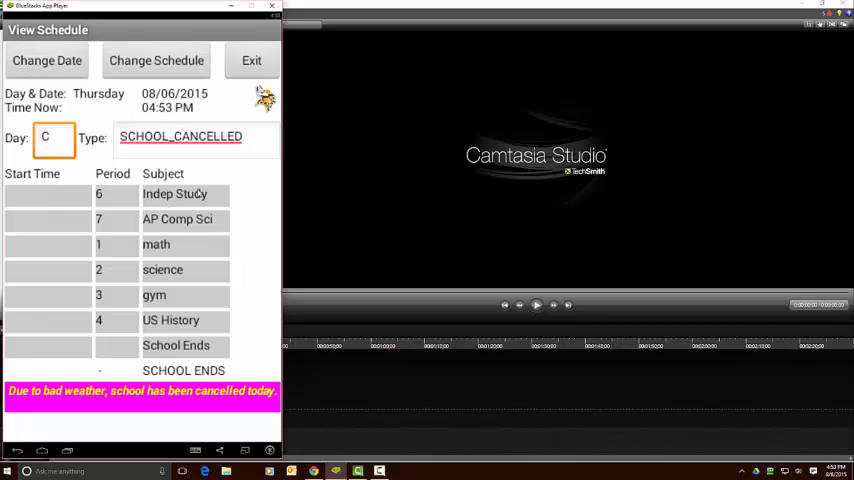
pyautogui.moveTo(177, 254)
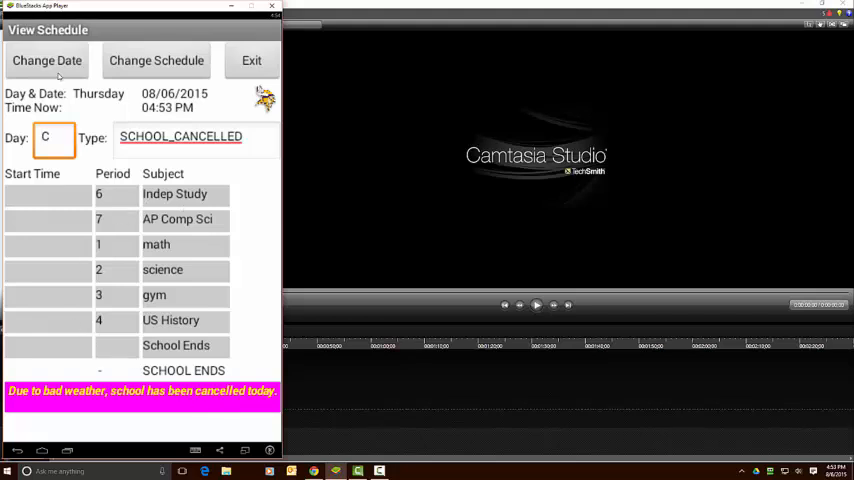
# Step: Move the viewed date forward to Aug 13, 2015
pyautogui.click(46, 60)
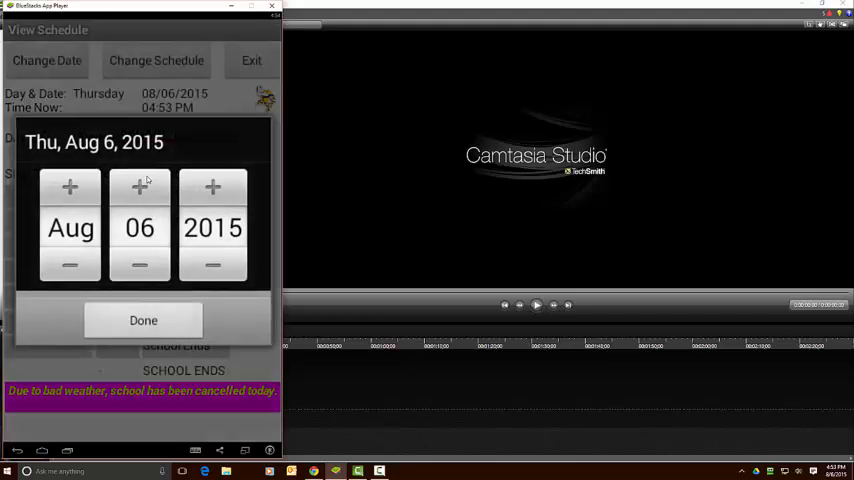
pyautogui.click(140, 187)
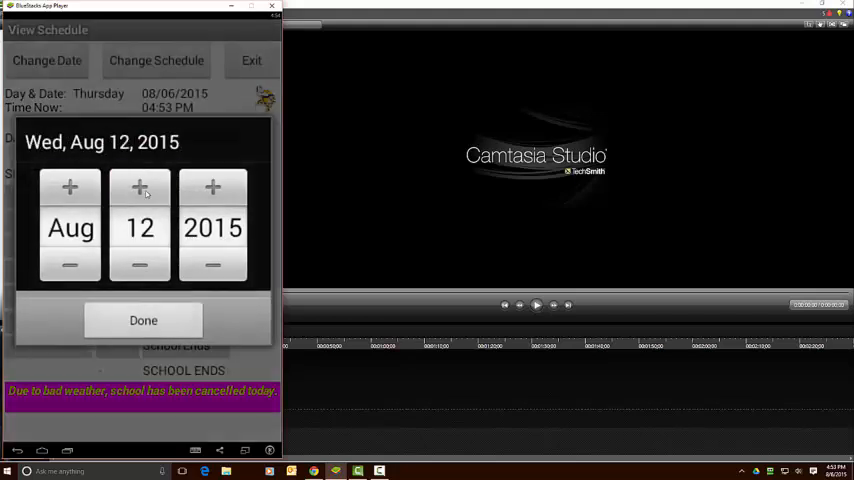
pyautogui.click(140, 188)
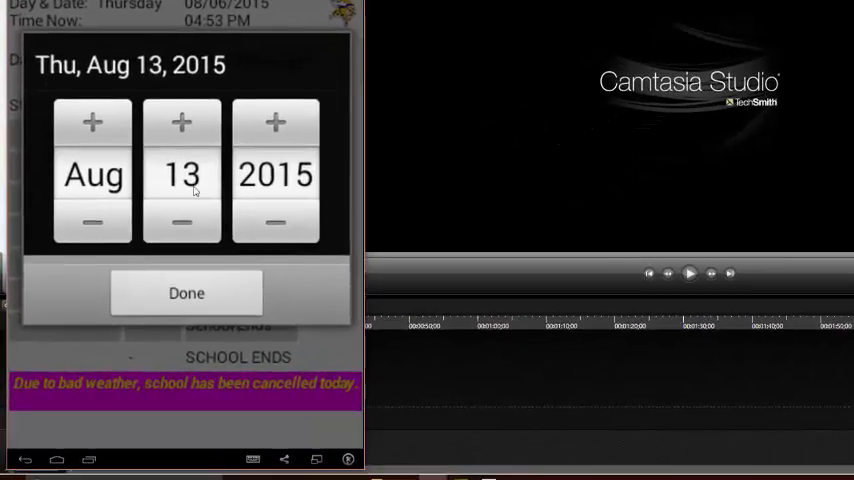
pyautogui.click(186, 293)
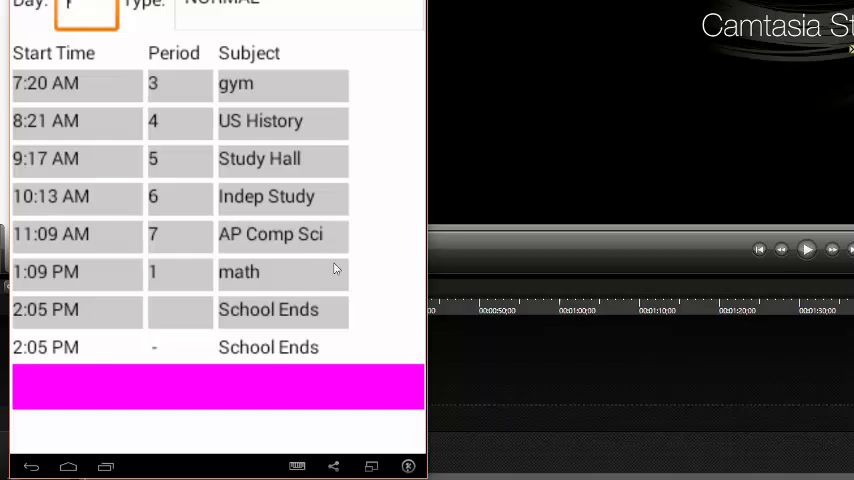
pyautogui.moveTo(393, 167)
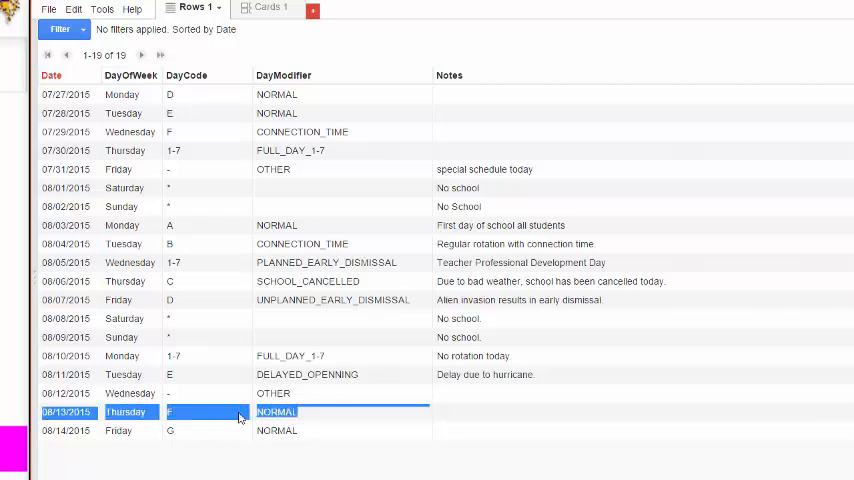
pyautogui.moveTo(240, 418)
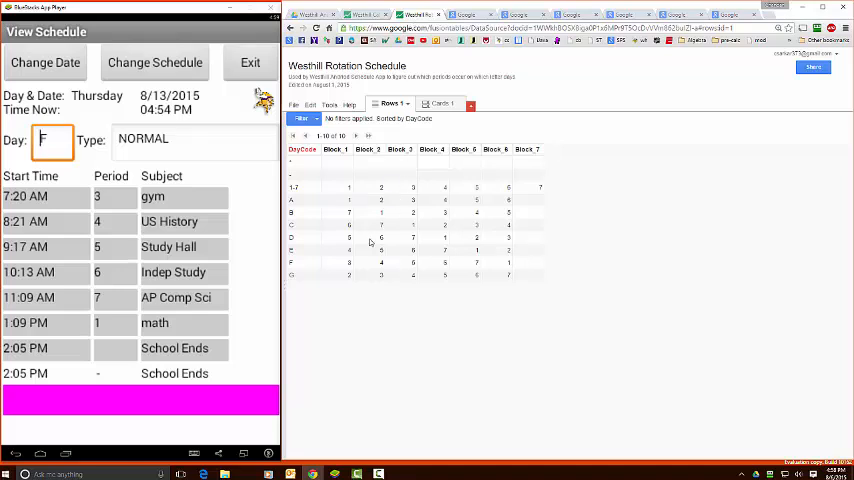
pyautogui.moveTo(305, 265)
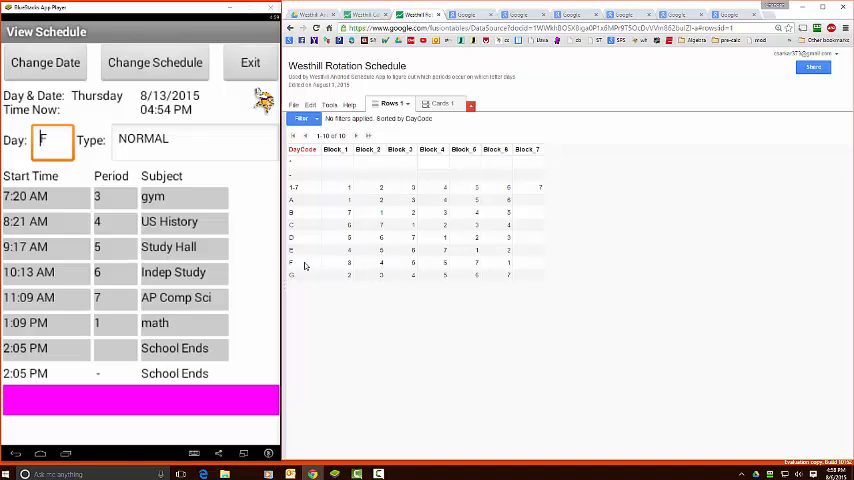
pyautogui.moveTo(301, 265)
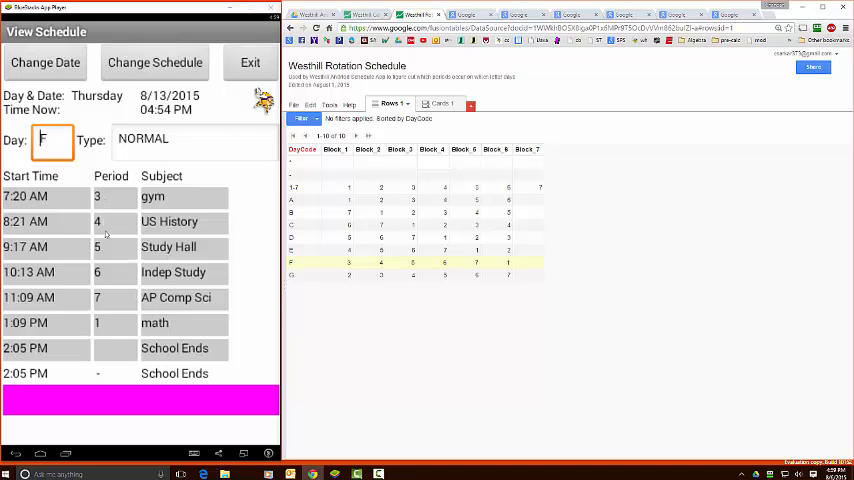
pyautogui.moveTo(104, 322)
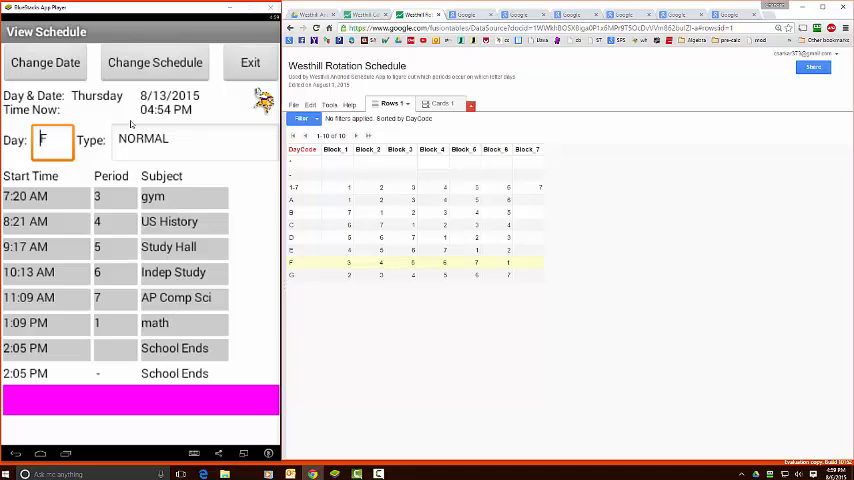
# Step: Set the schedule date to Aug 13, 2015 to show Day F's normal schedule
pyautogui.click(155, 62)
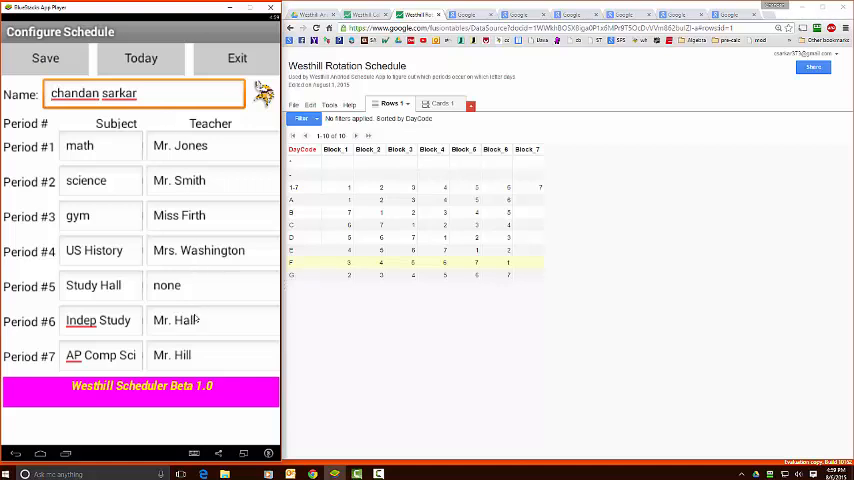
pyautogui.moveTo(192, 294)
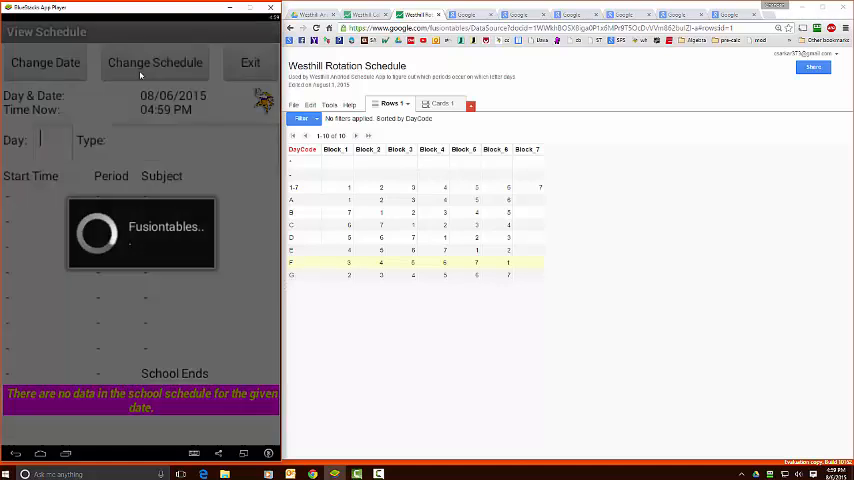
pyautogui.click(45, 62)
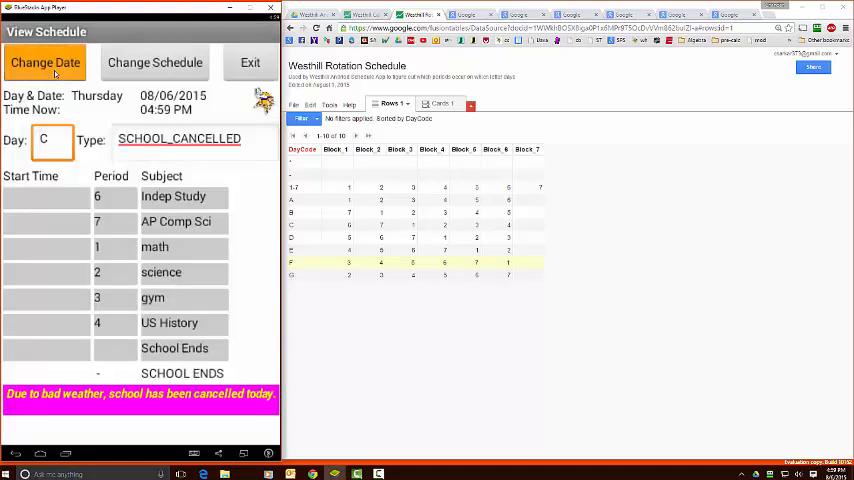
pyautogui.click(45, 62)
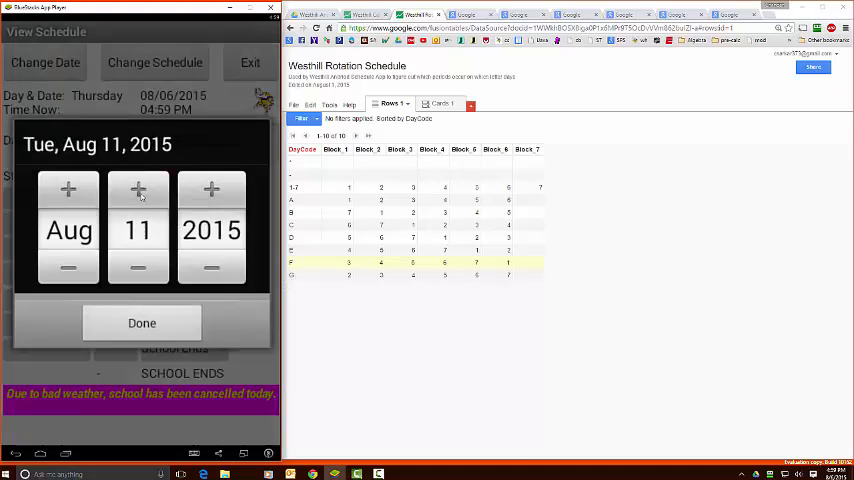
pyautogui.click(142, 323)
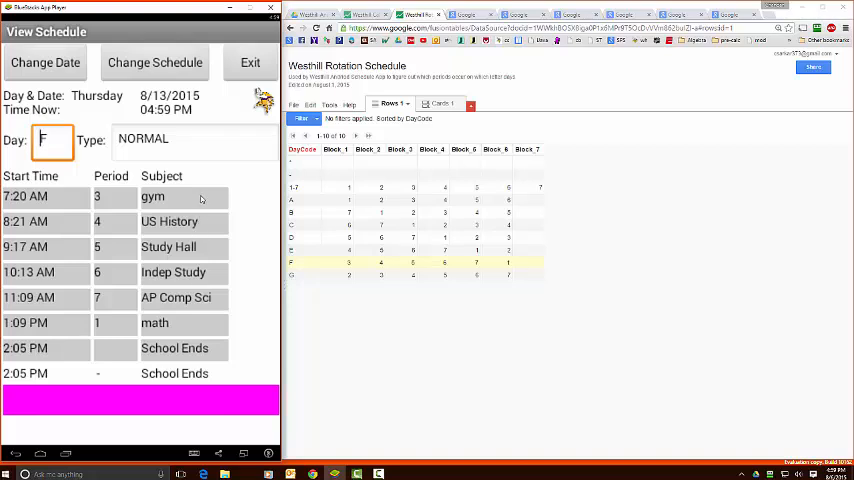
pyautogui.moveTo(202, 325)
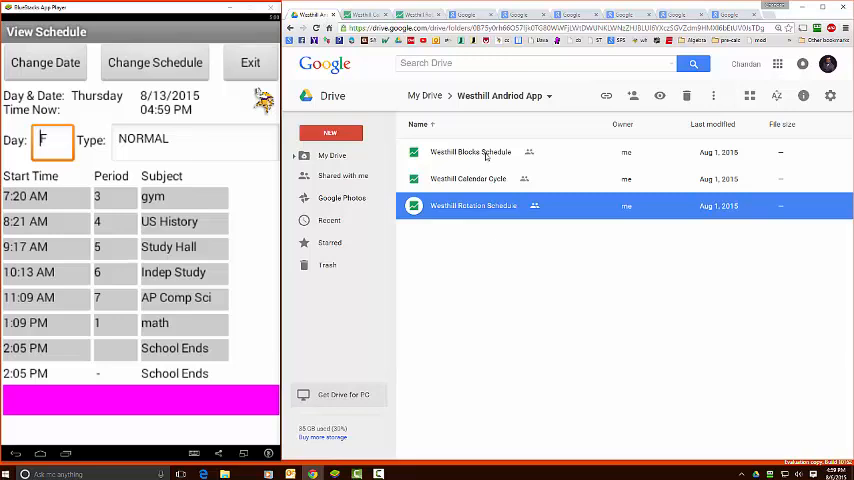
# Step: Open Westhill Blocks Schedule from the Westhill Andriod App Drive folder
pyautogui.doubleClick(474, 205)
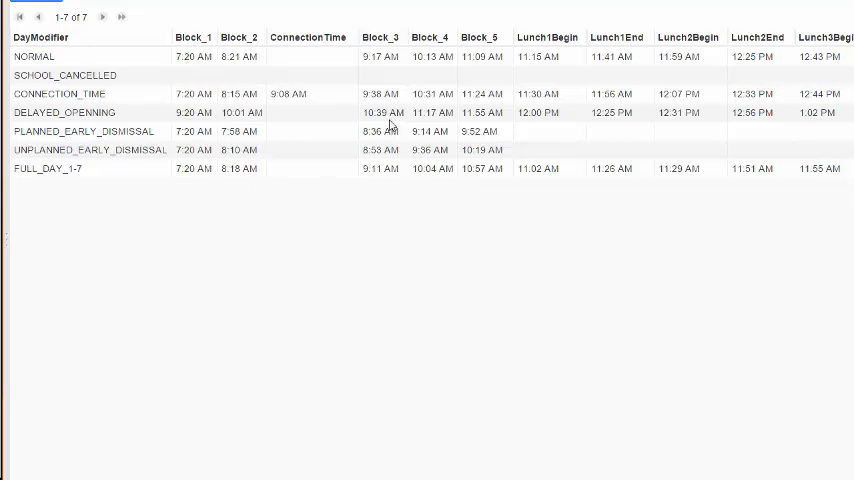
pyautogui.moveTo(232, 41)
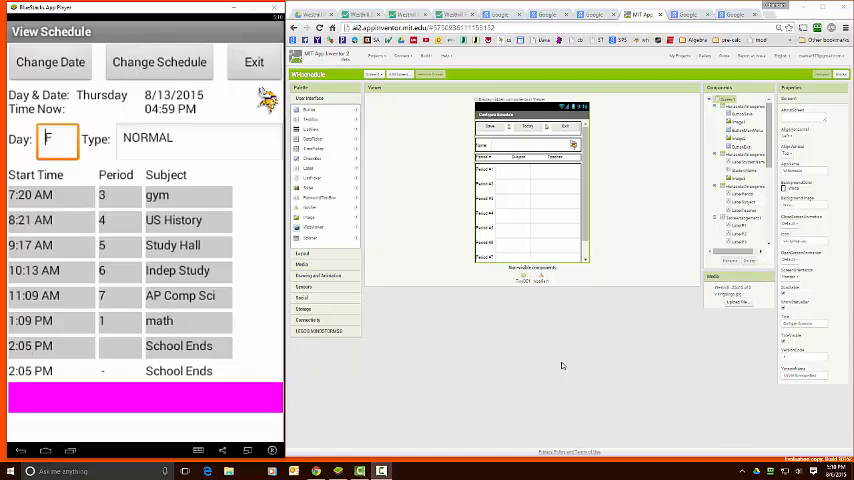
pyautogui.moveTo(459, 139)
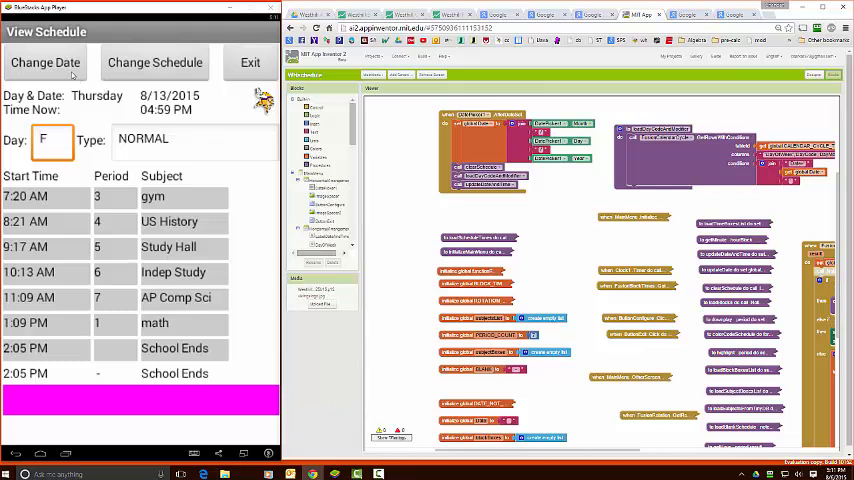
# Step: Move the schedule date to Aug 12, 2015, a day with no classes
pyautogui.click(45, 62)
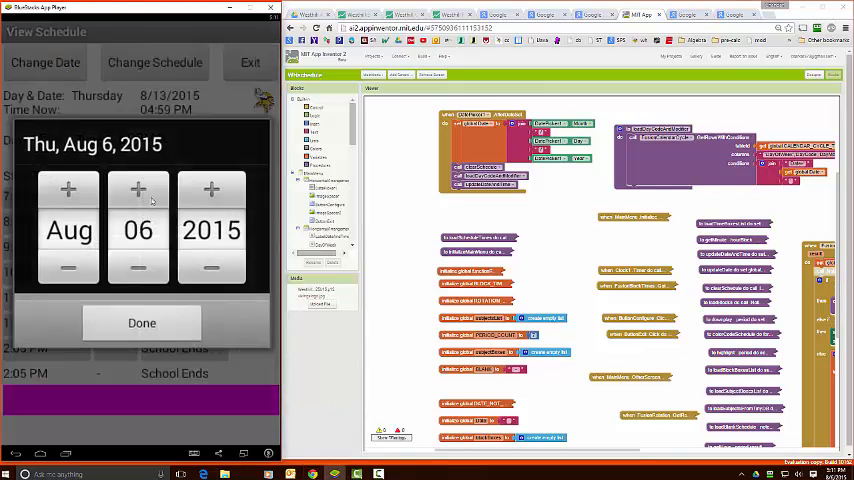
pyautogui.click(138, 190)
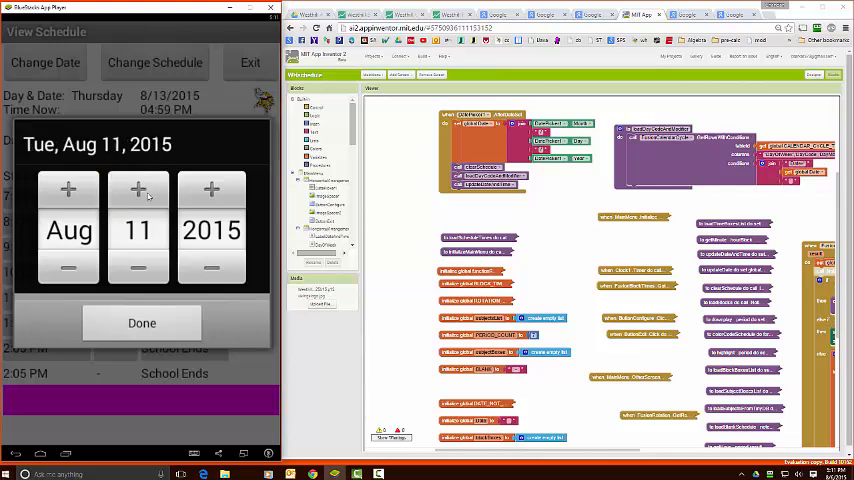
pyautogui.click(138, 190)
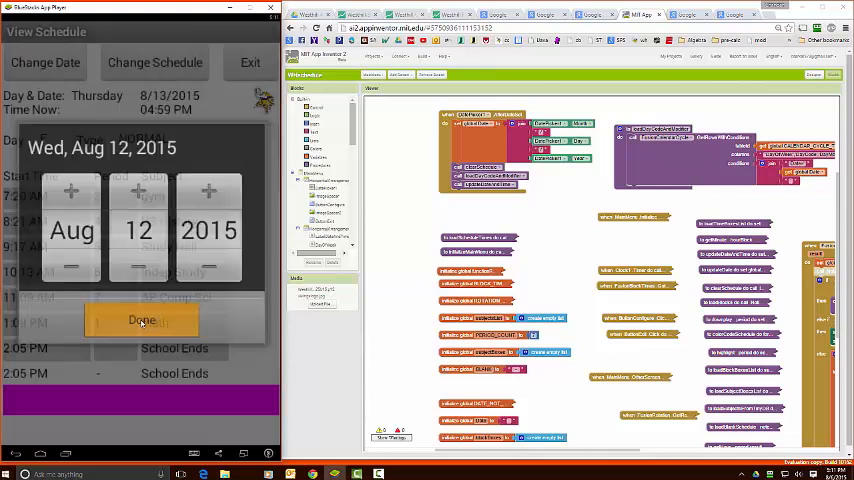
pyautogui.click(141, 320)
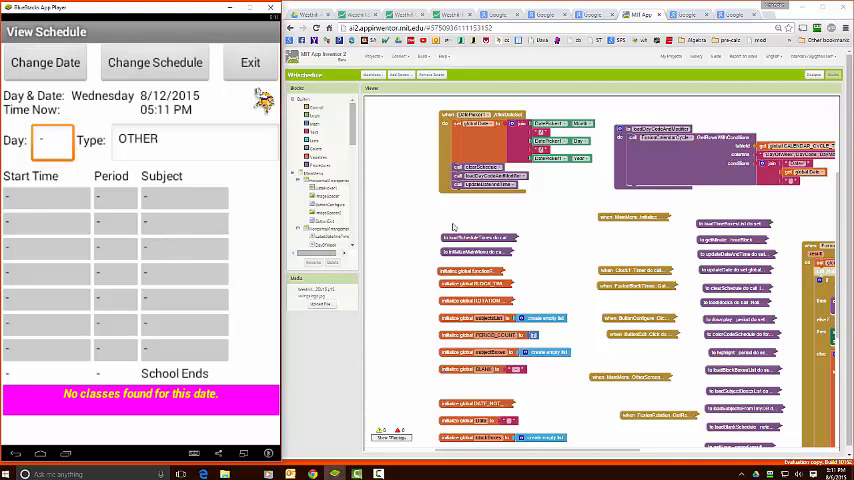
pyautogui.moveTo(517, 228)
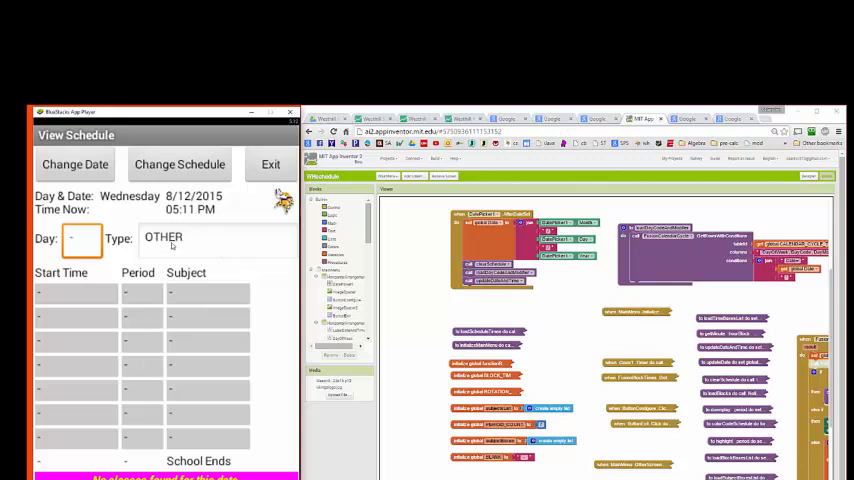
pyautogui.click(80, 238)
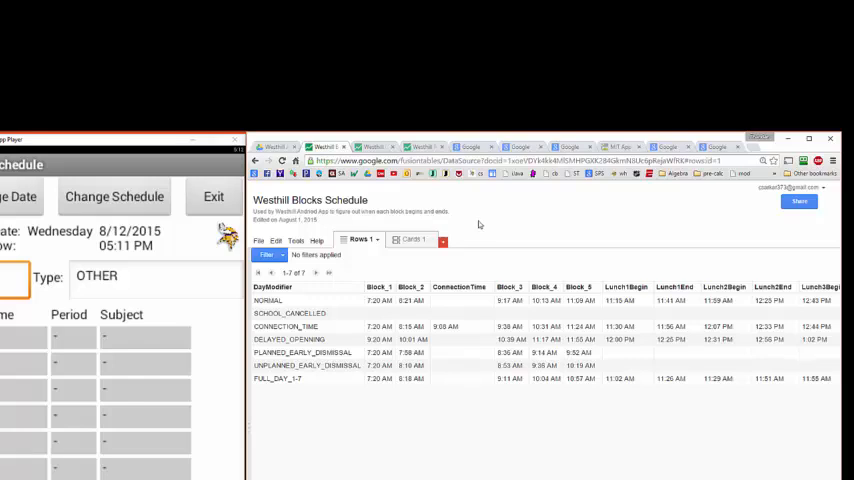
# Step: Show the Westhill Blocks Schedule table's details and Id from the File menu
pyautogui.click(259, 240)
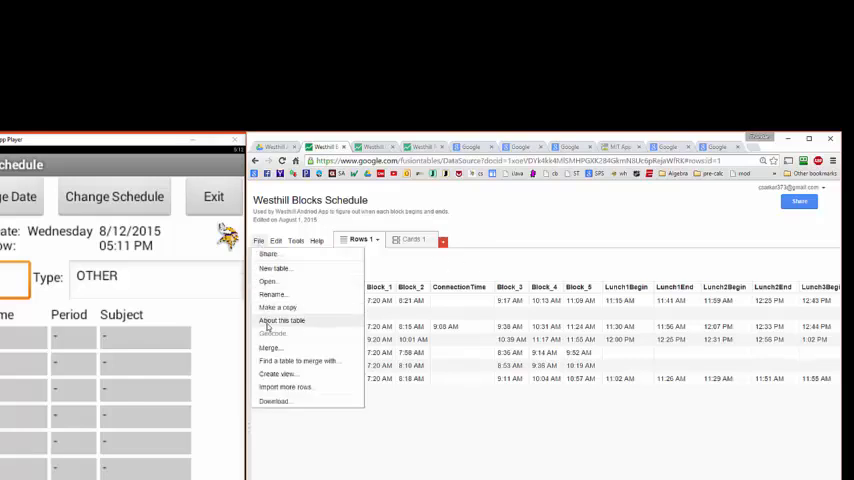
pyautogui.click(281, 320)
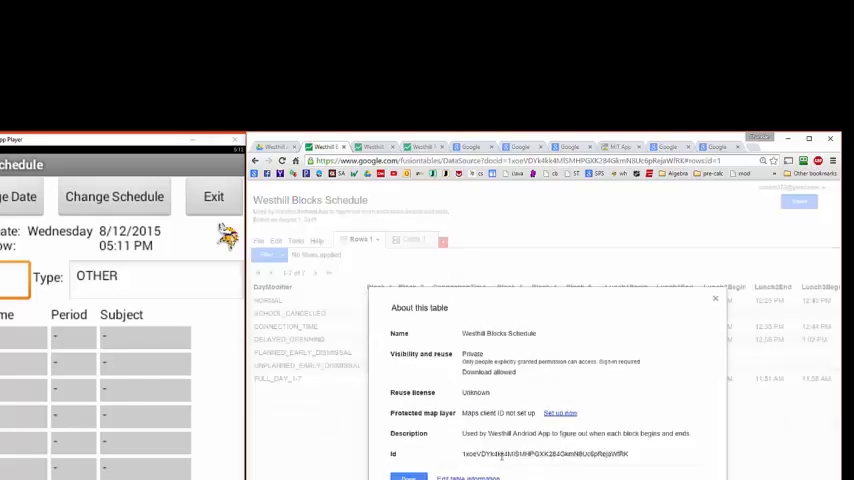
pyautogui.click(716, 298)
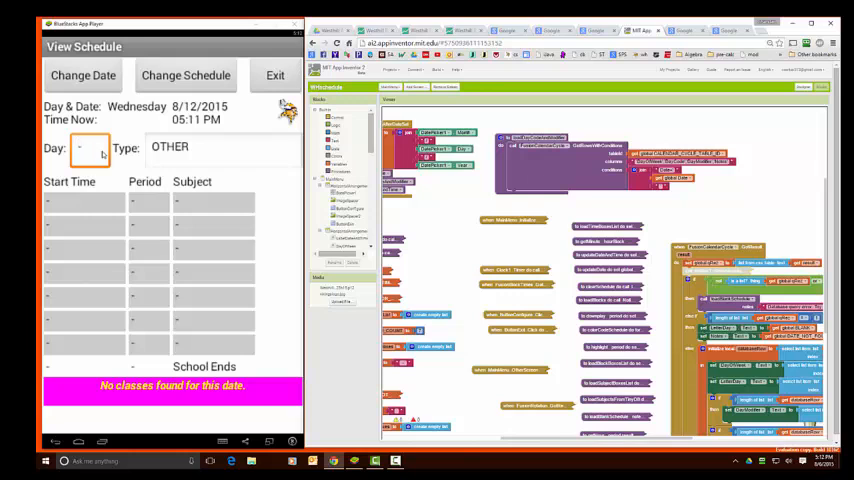
# Step: Return to the App Inventor Blocks editor at the FusionCalendarCycle.GotResult handler
pyautogui.click(88, 148)
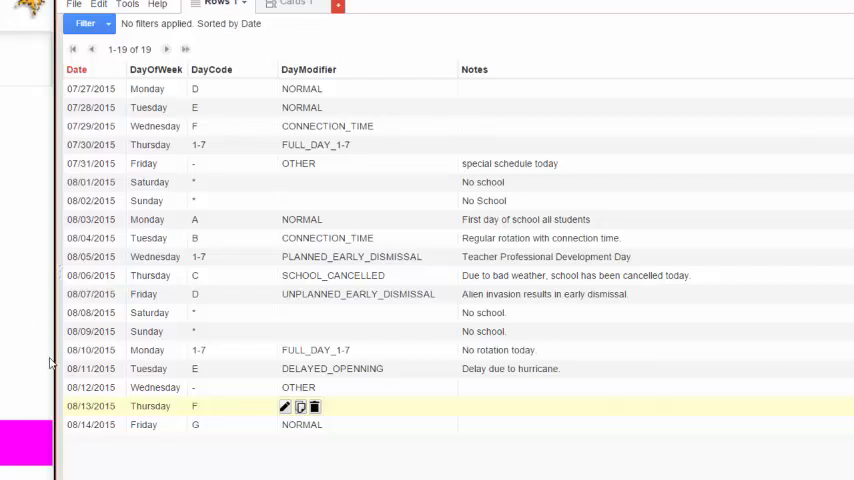
pyautogui.moveTo(351, 421)
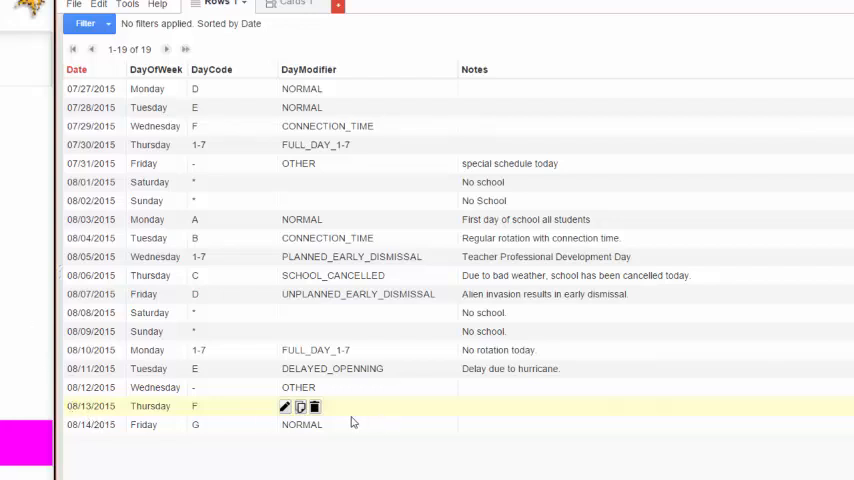